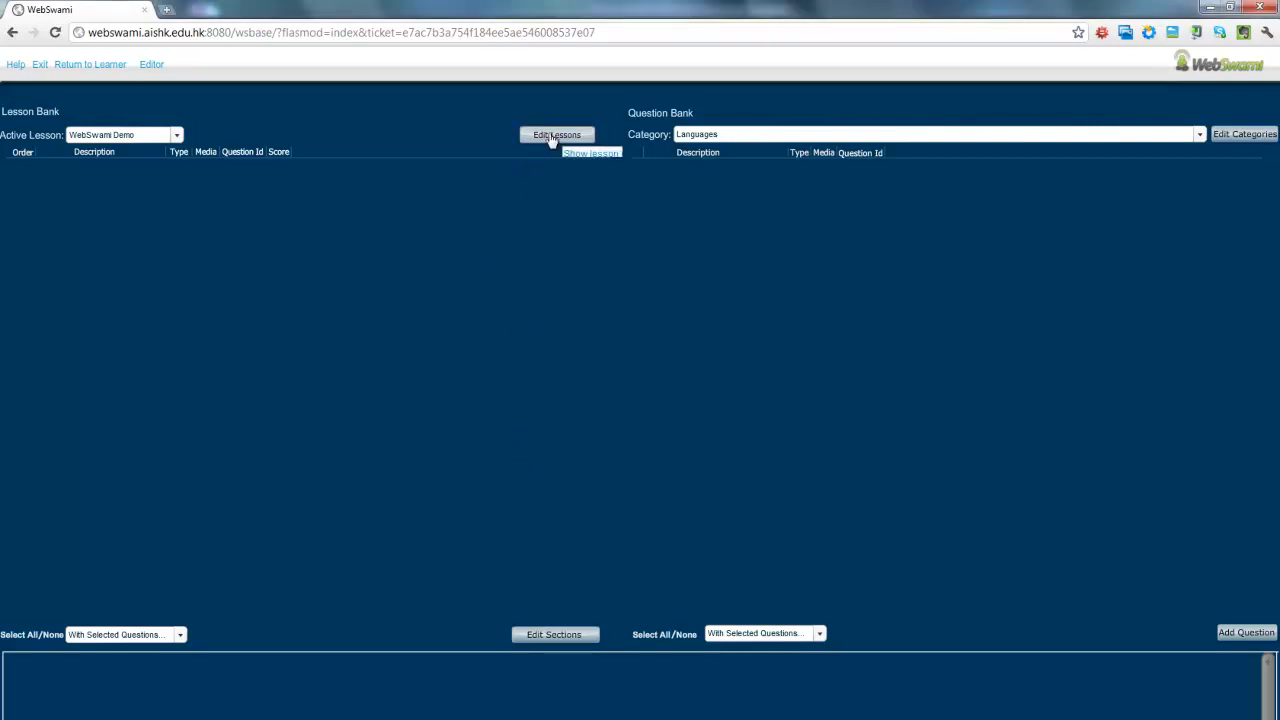
# Open the Edit Lessons panel and place the cursor in the new lesson's Title field.
pyautogui.click(556, 135)
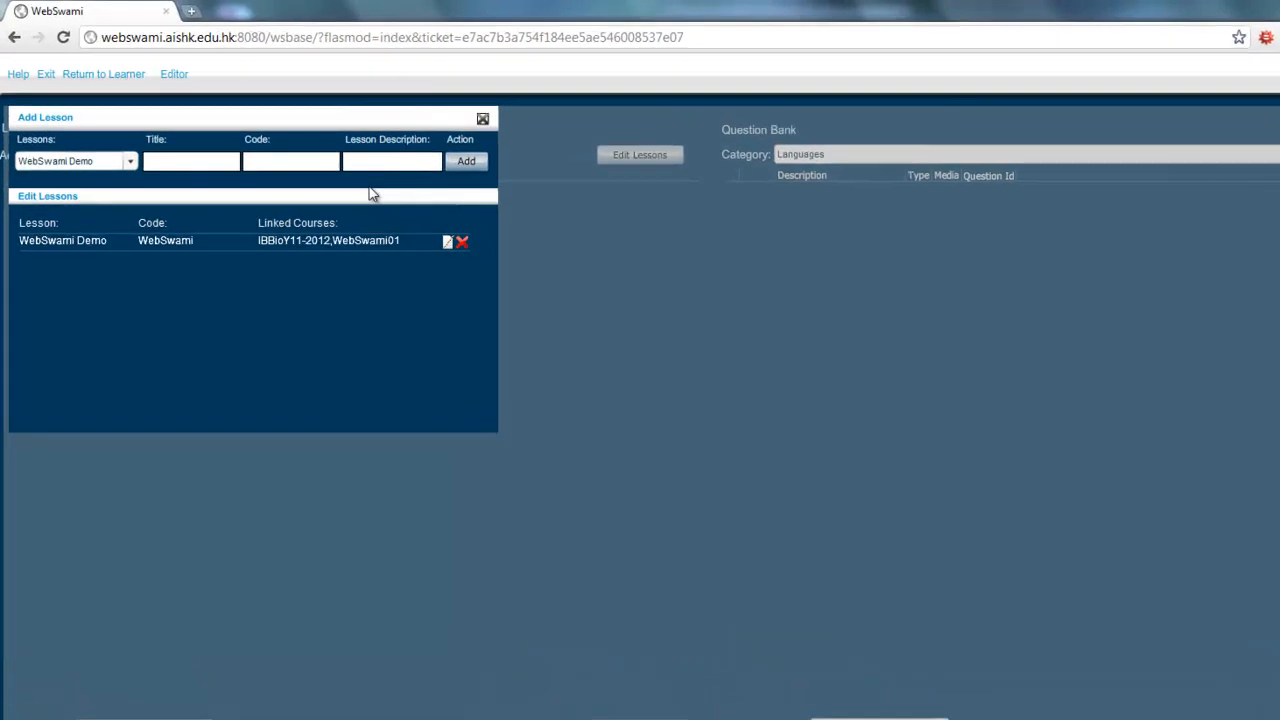
pyautogui.click(129, 161)
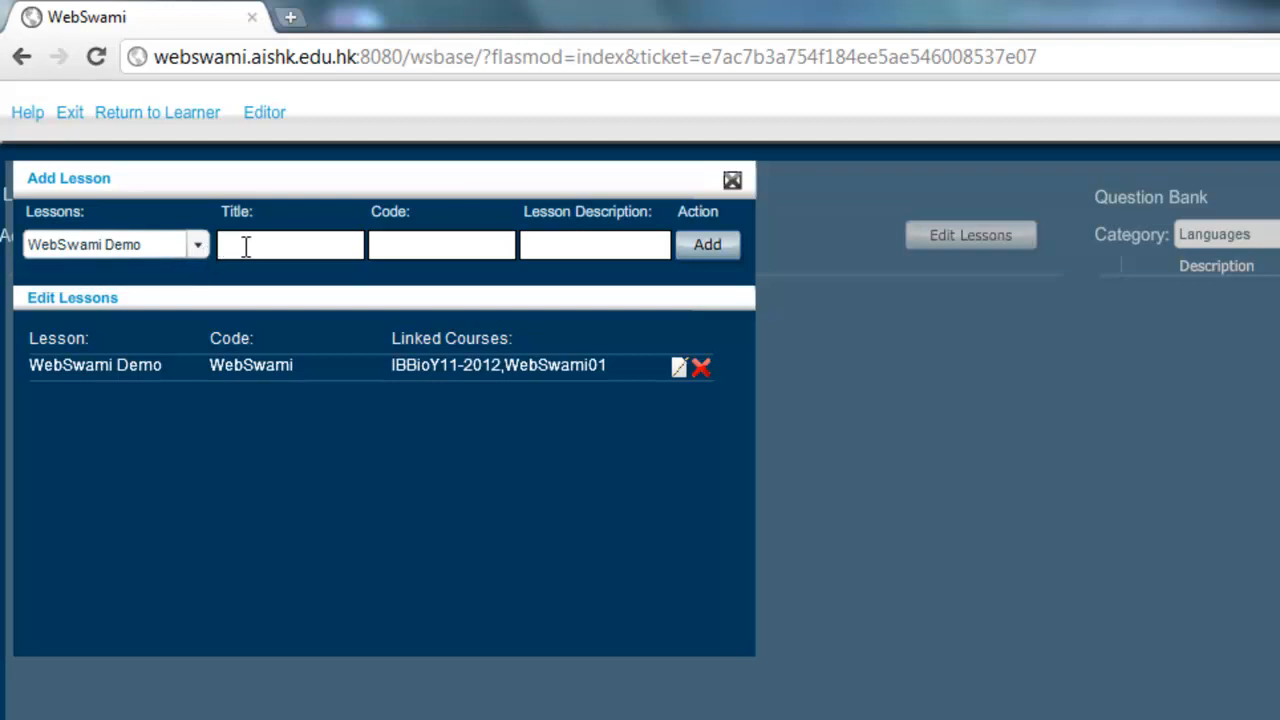
# Add lesson 'French Colours' with code FB1 and description 'Frech colours'.
pyautogui.write('Fre')
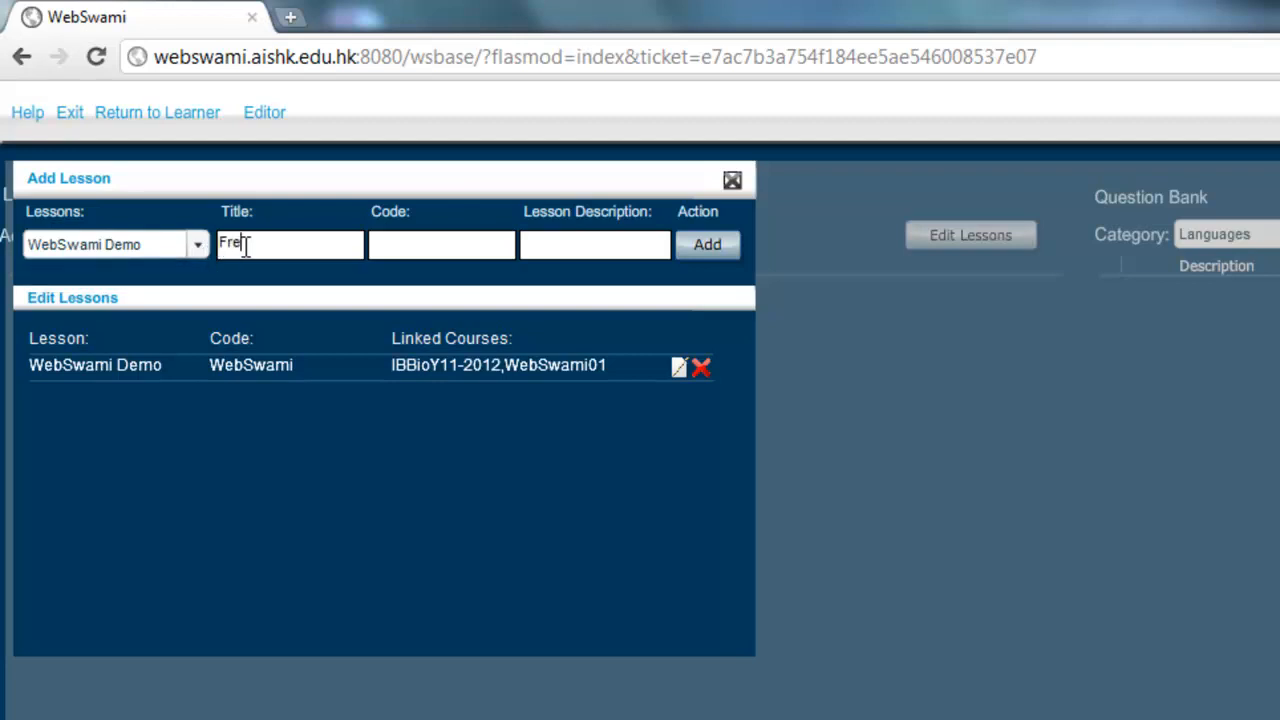
pyautogui.write('nch Colours')
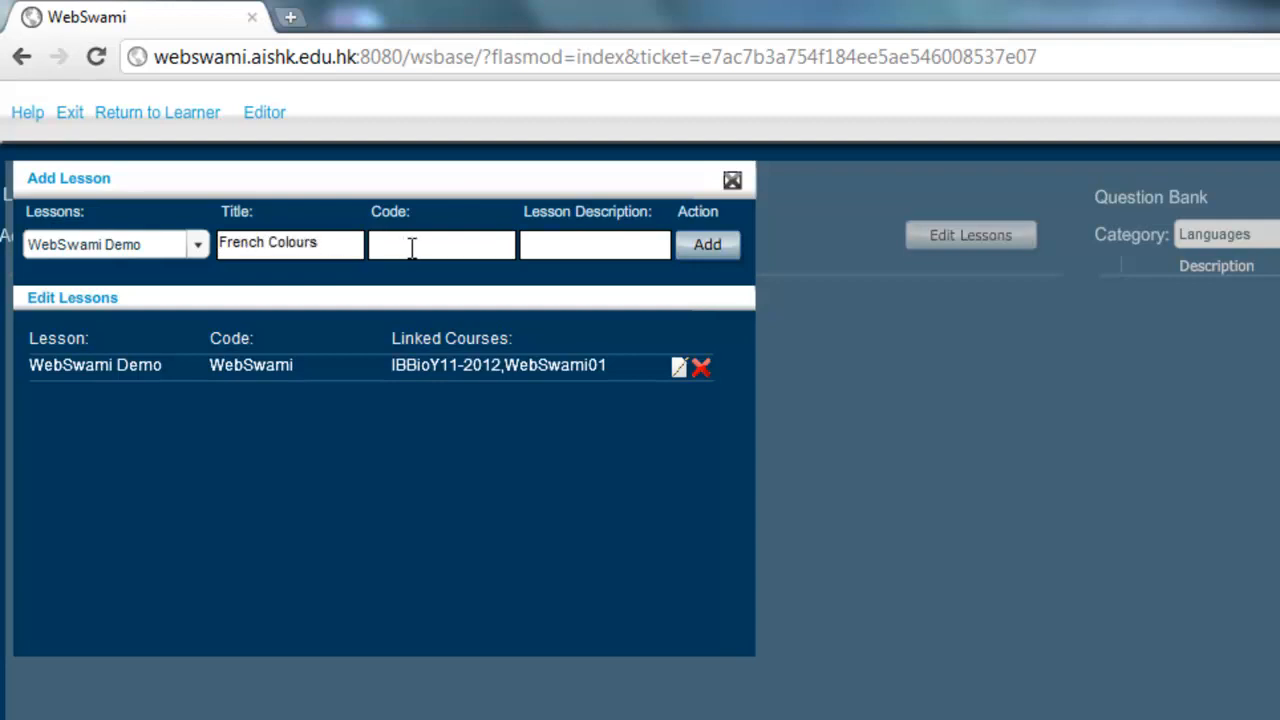
pyautogui.click(442, 244)
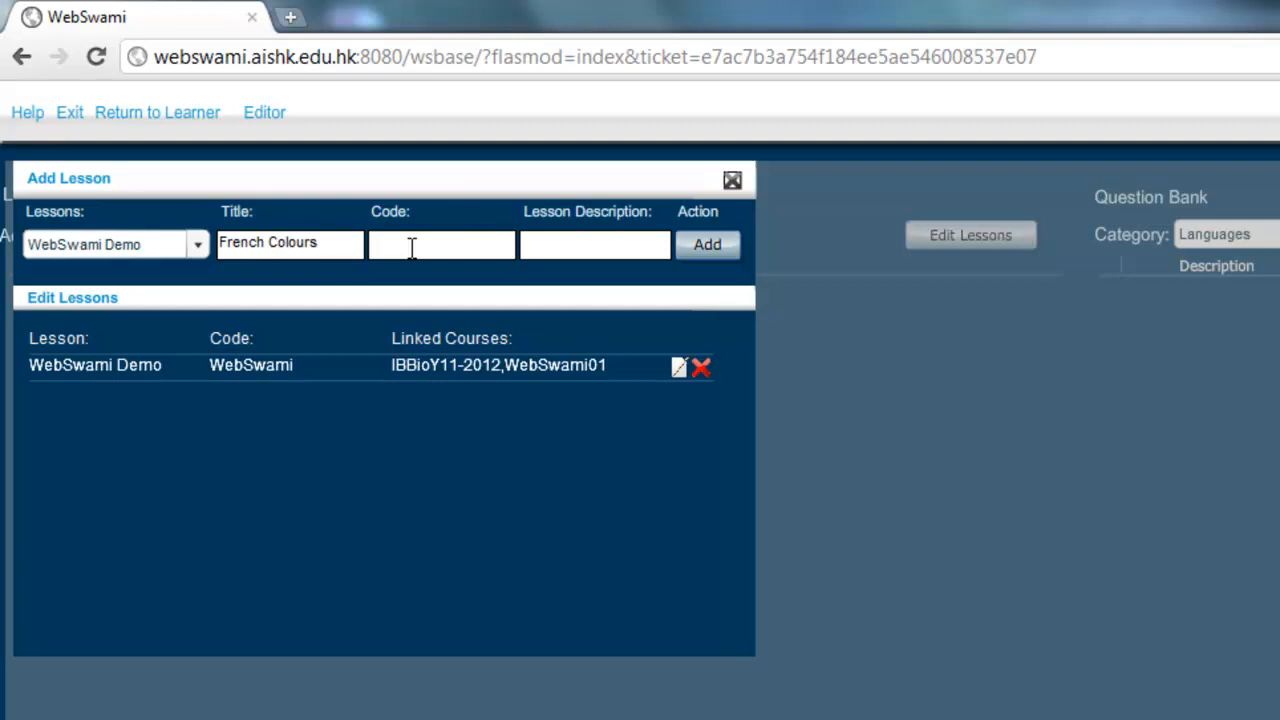
pyautogui.write('F')
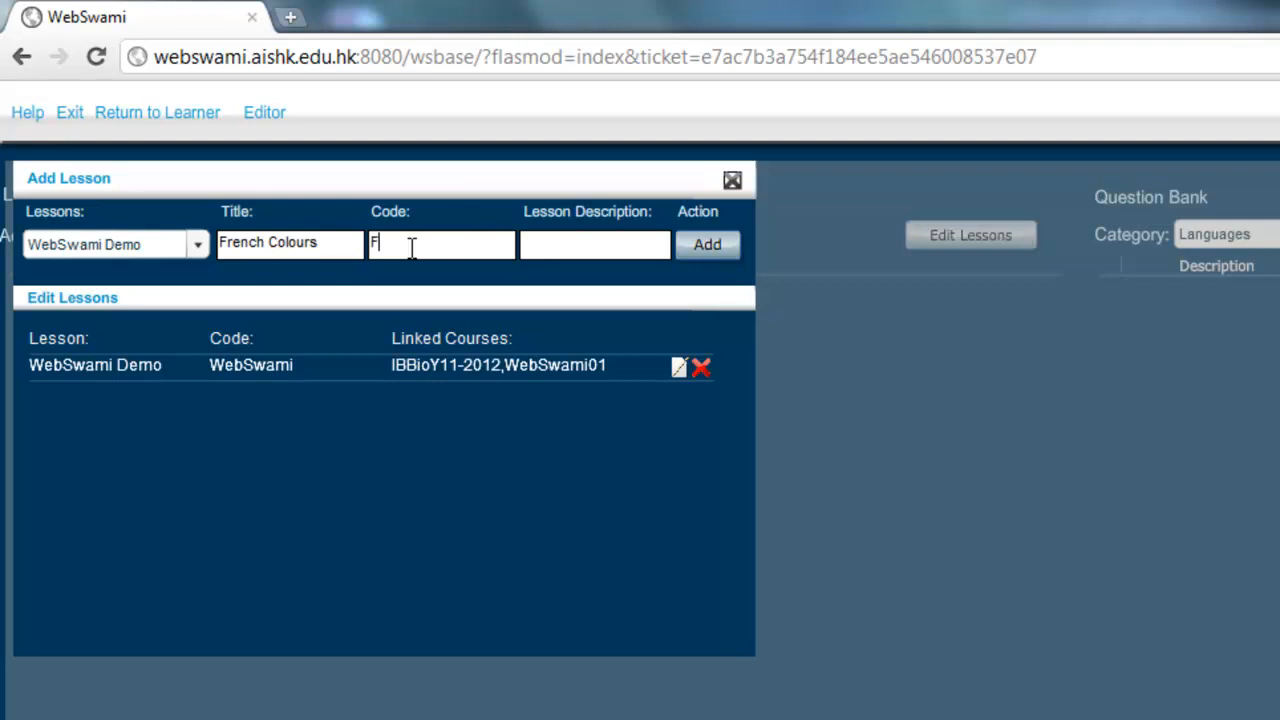
pyautogui.write('B')
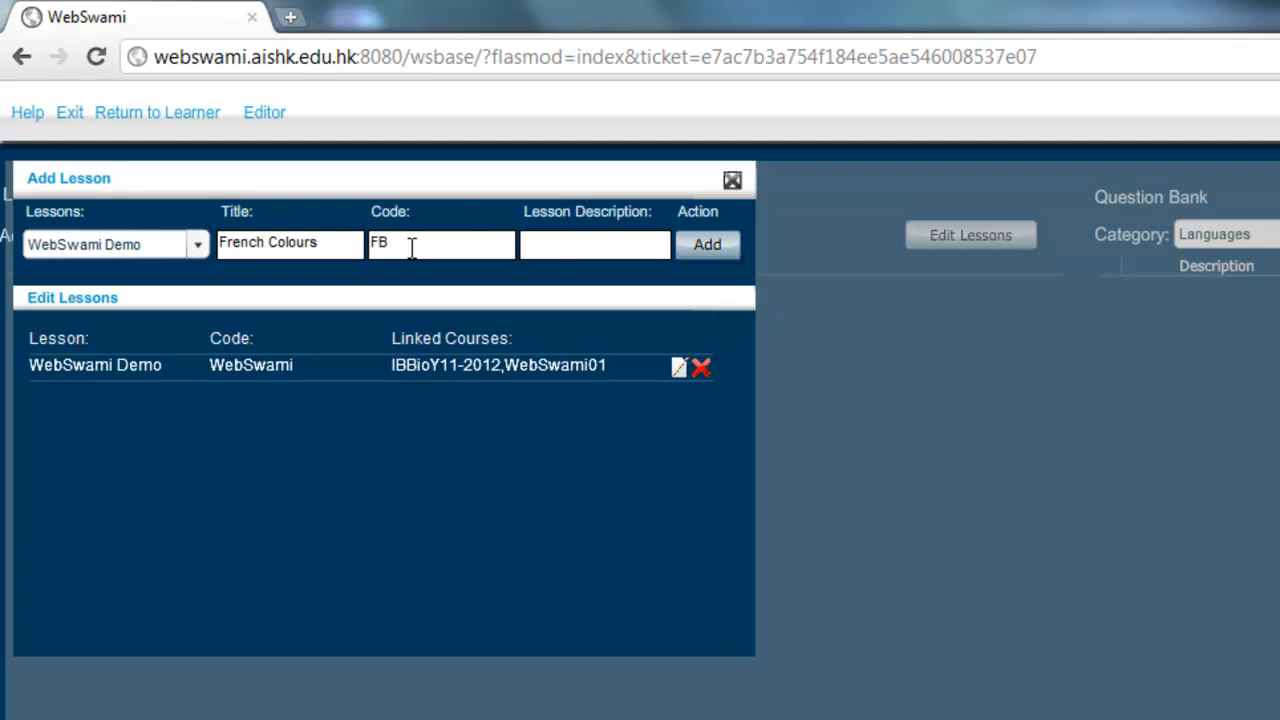
pyautogui.write('1')
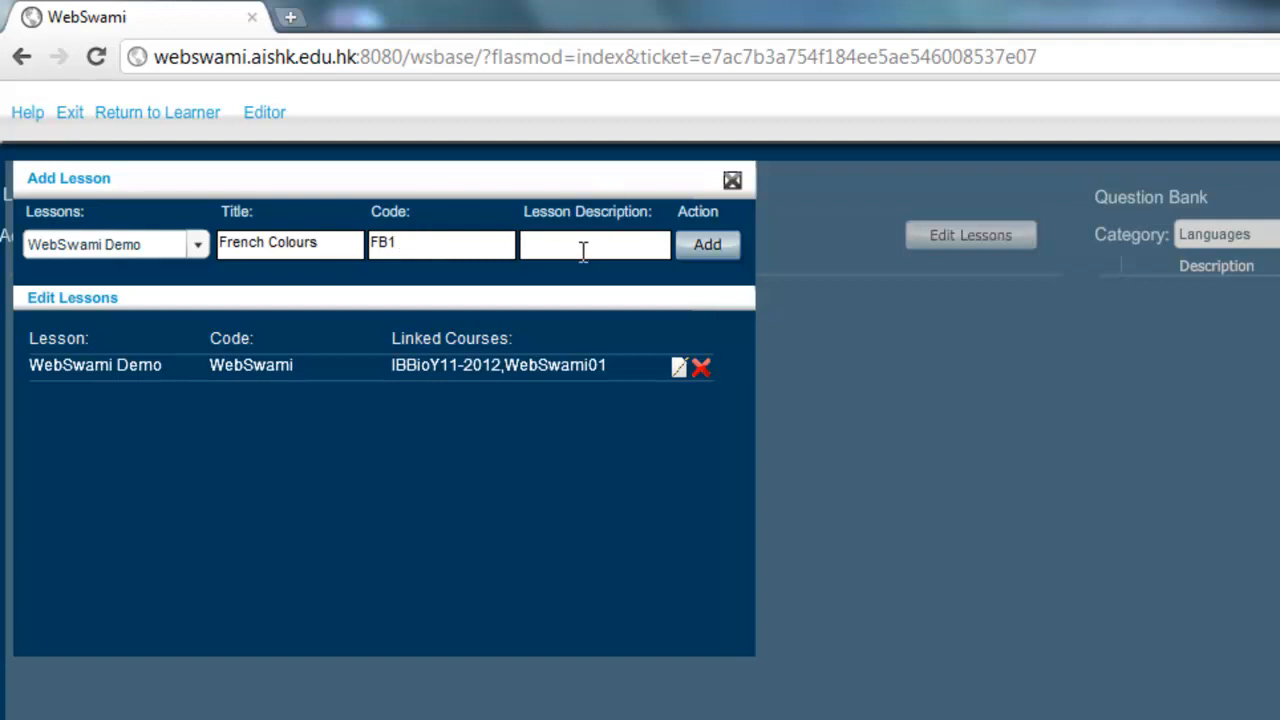
pyautogui.write('Frech')
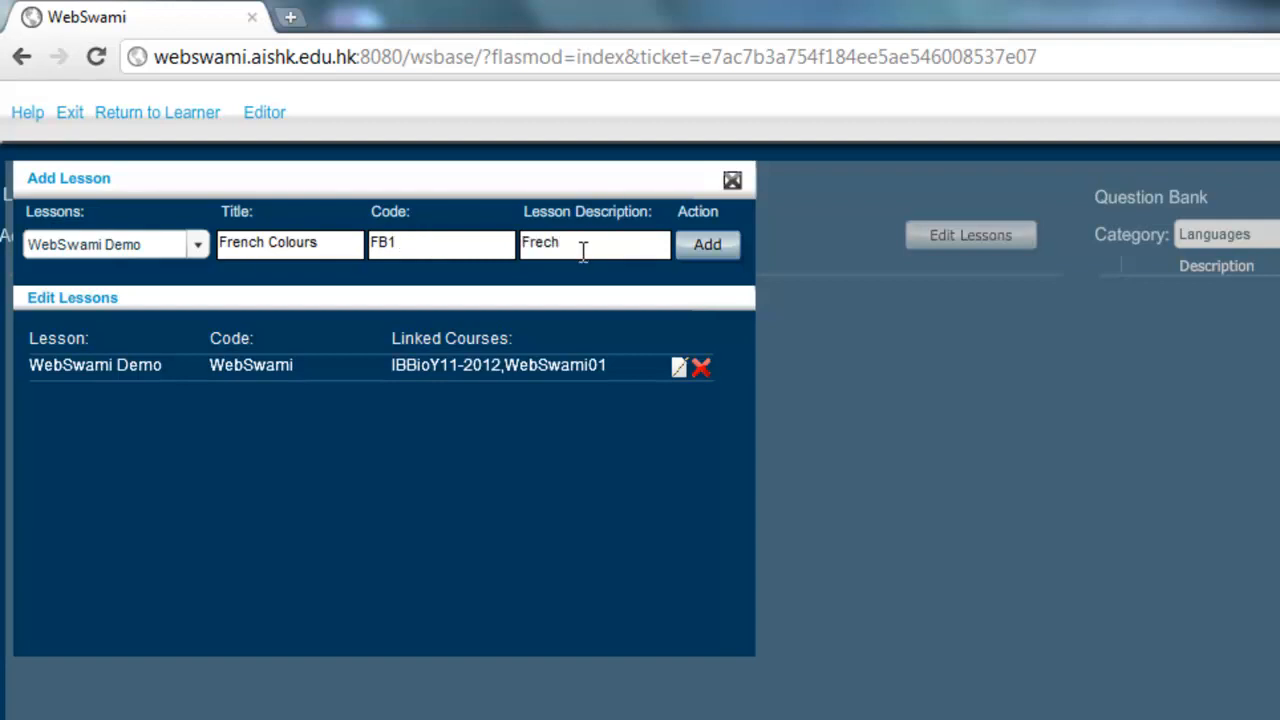
pyautogui.write('colours')
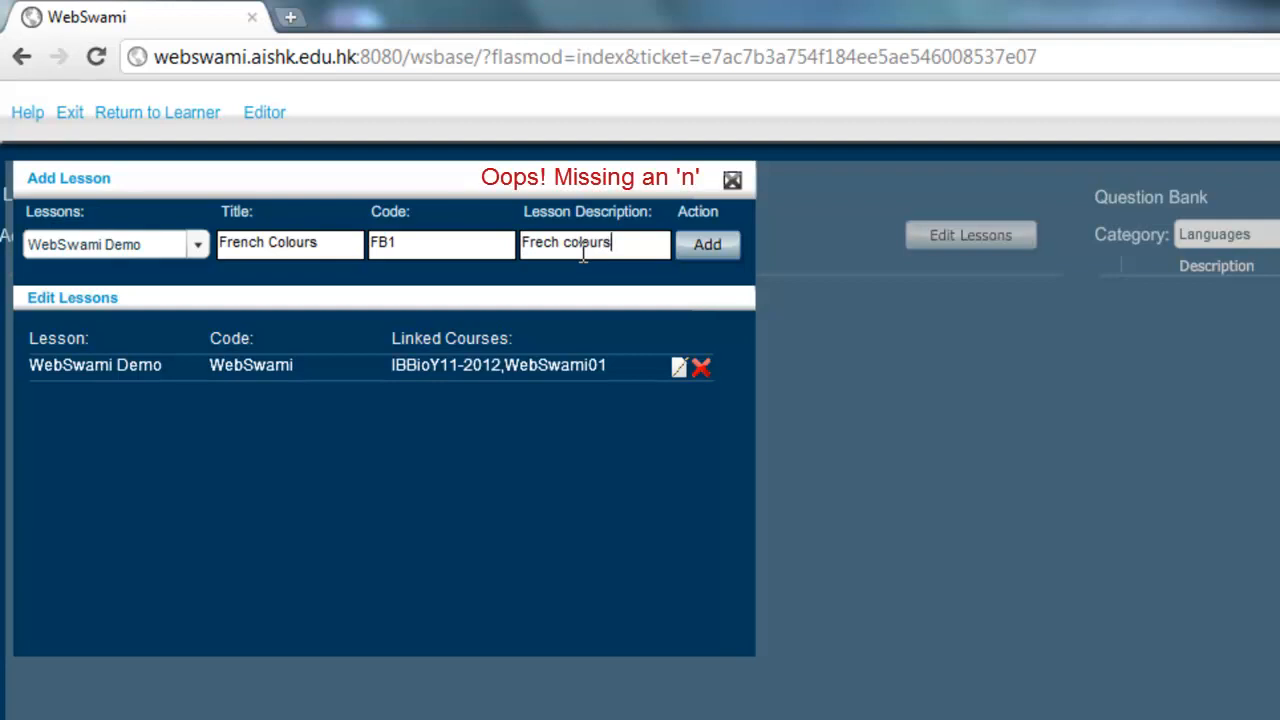
pyautogui.click(707, 244)
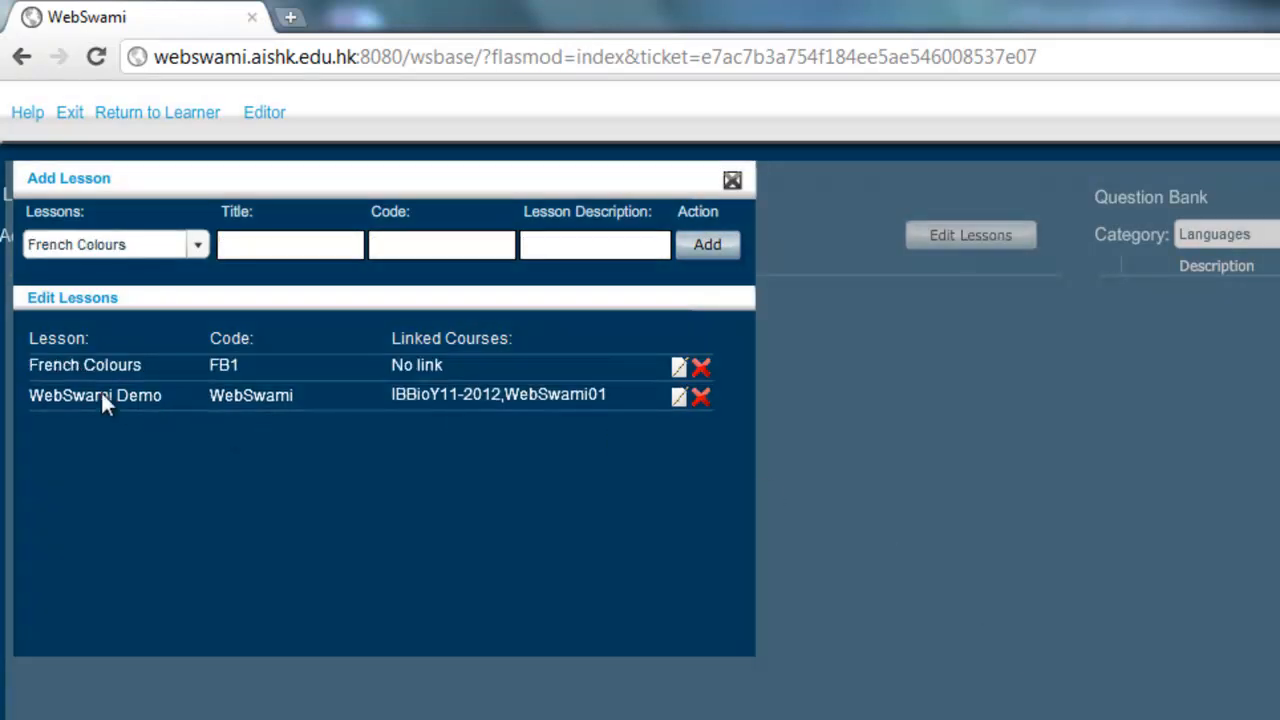
pyautogui.moveTo(118, 375)
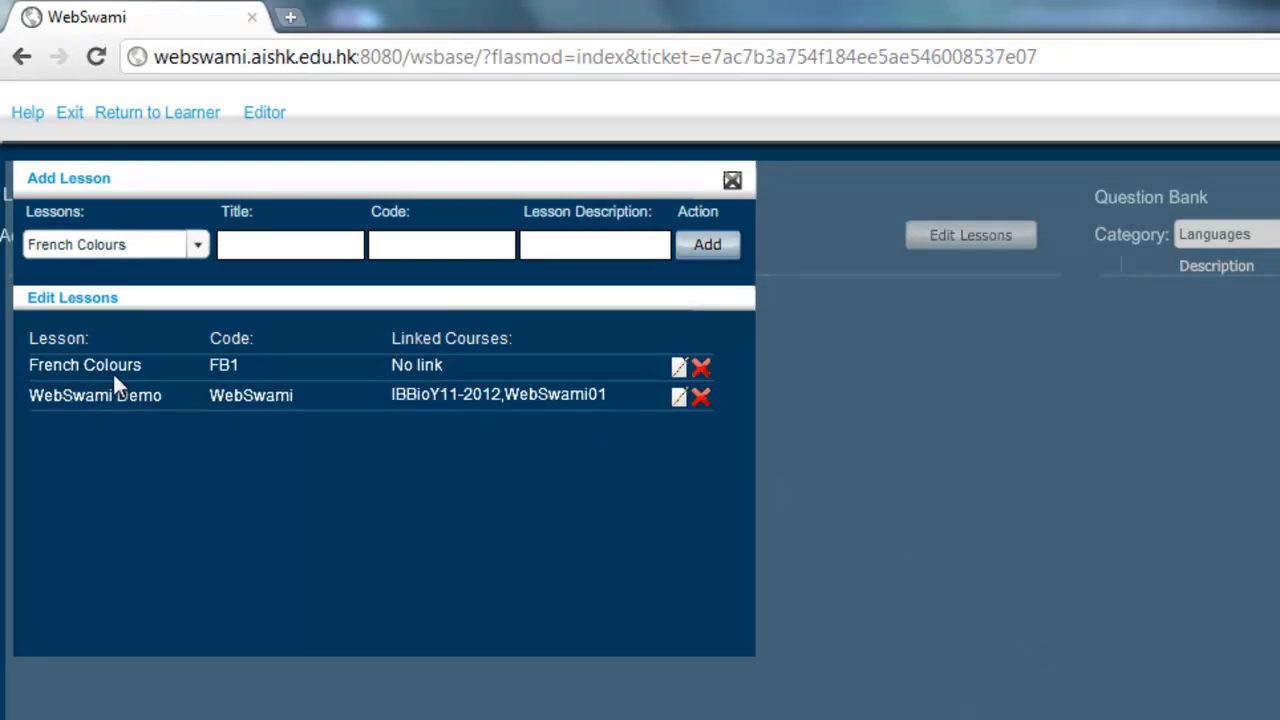
pyautogui.moveTo(423, 375)
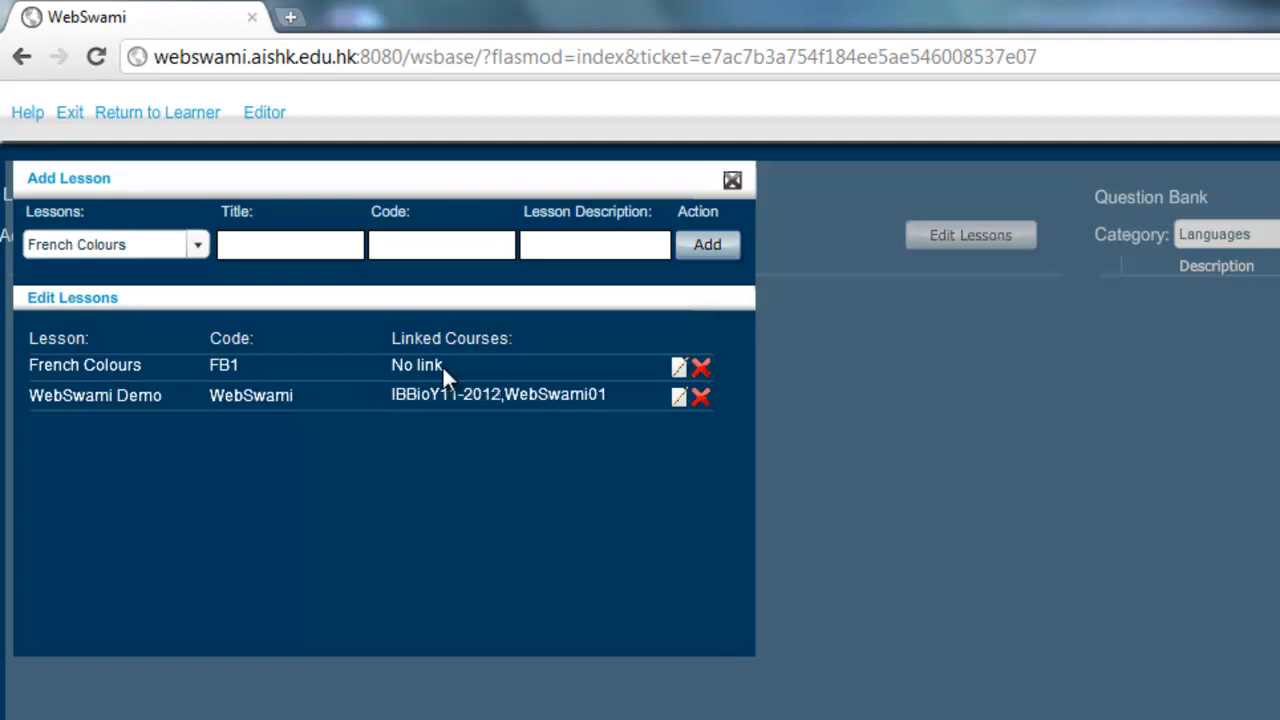
pyautogui.moveTo(460, 375)
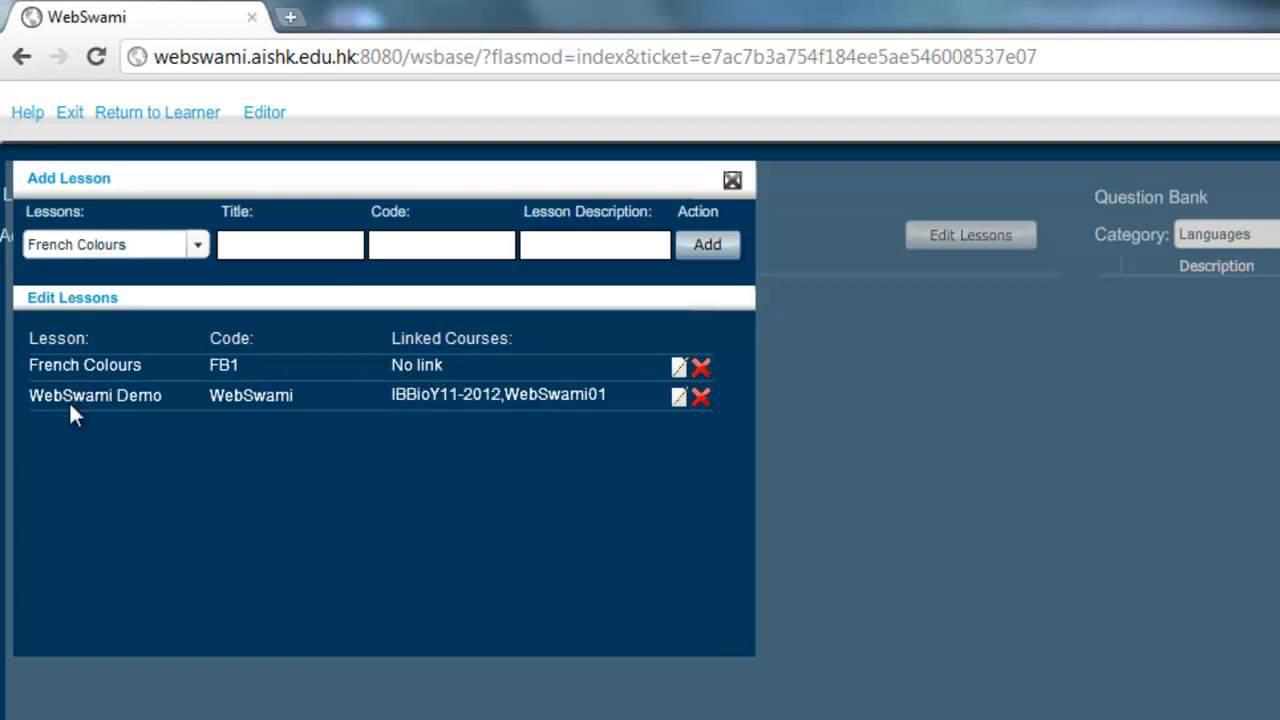
pyautogui.moveTo(418, 408)
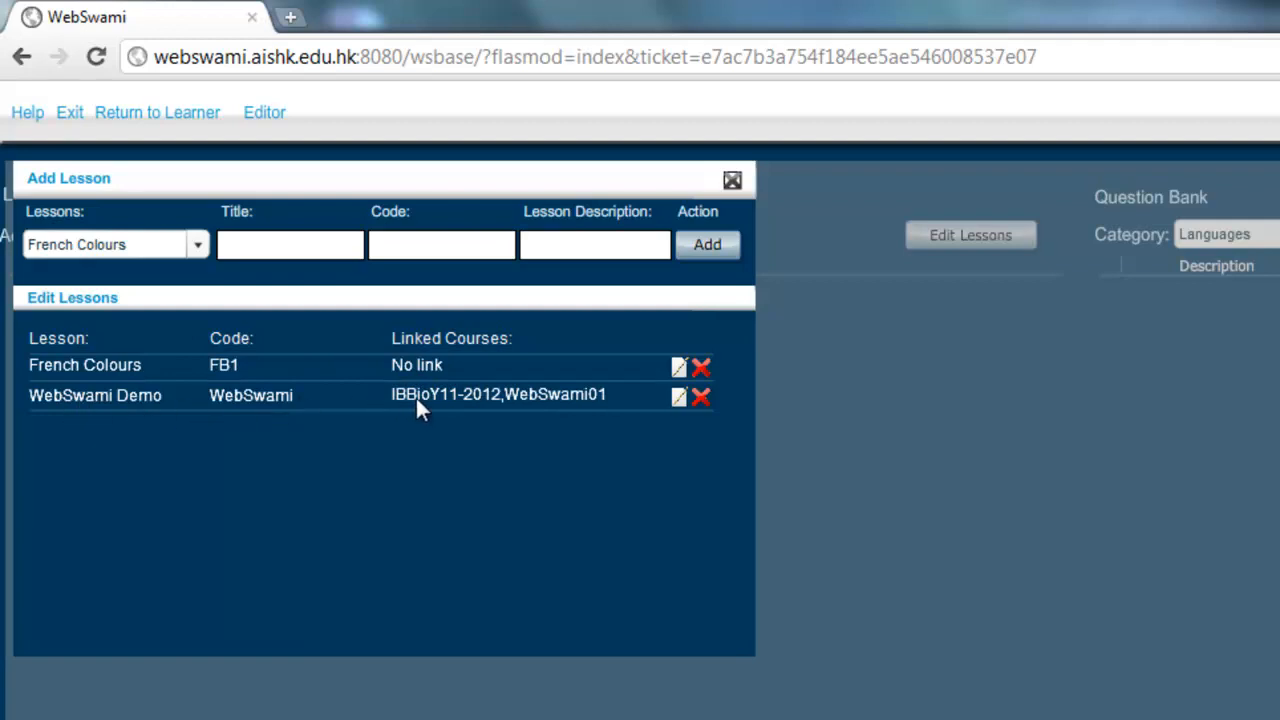
pyautogui.moveTo(470, 400)
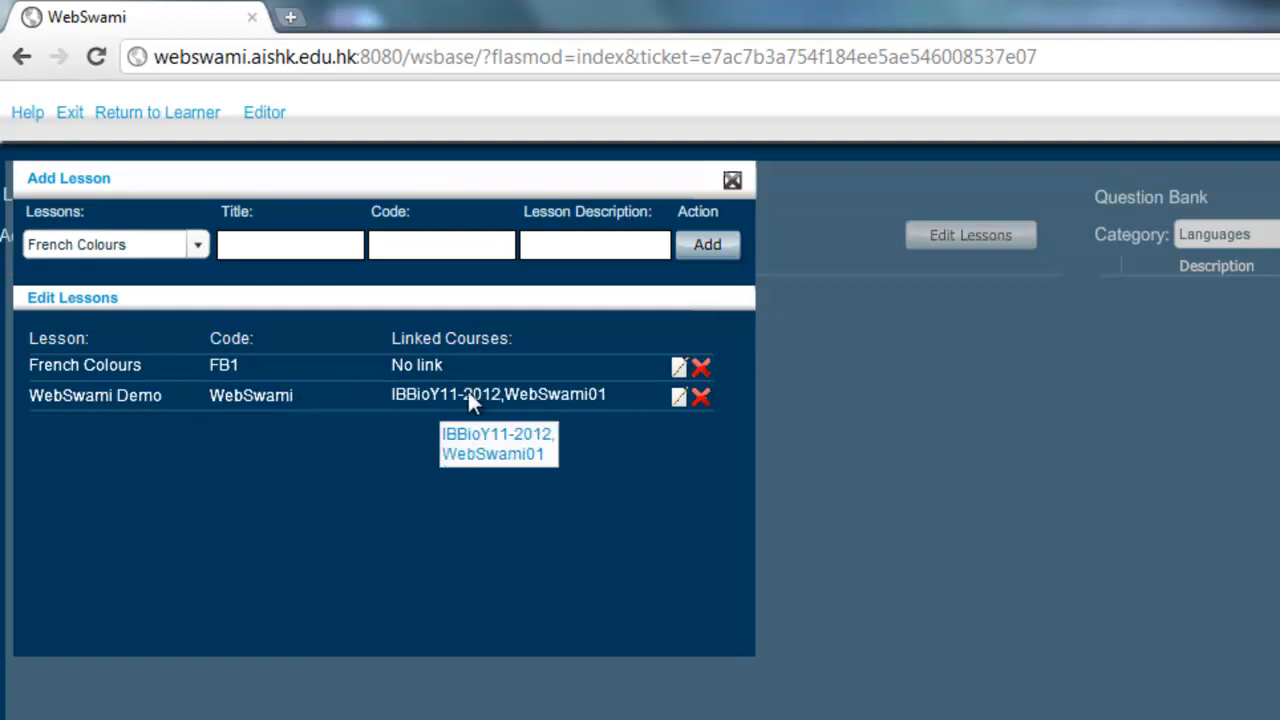
pyautogui.moveTo(540, 410)
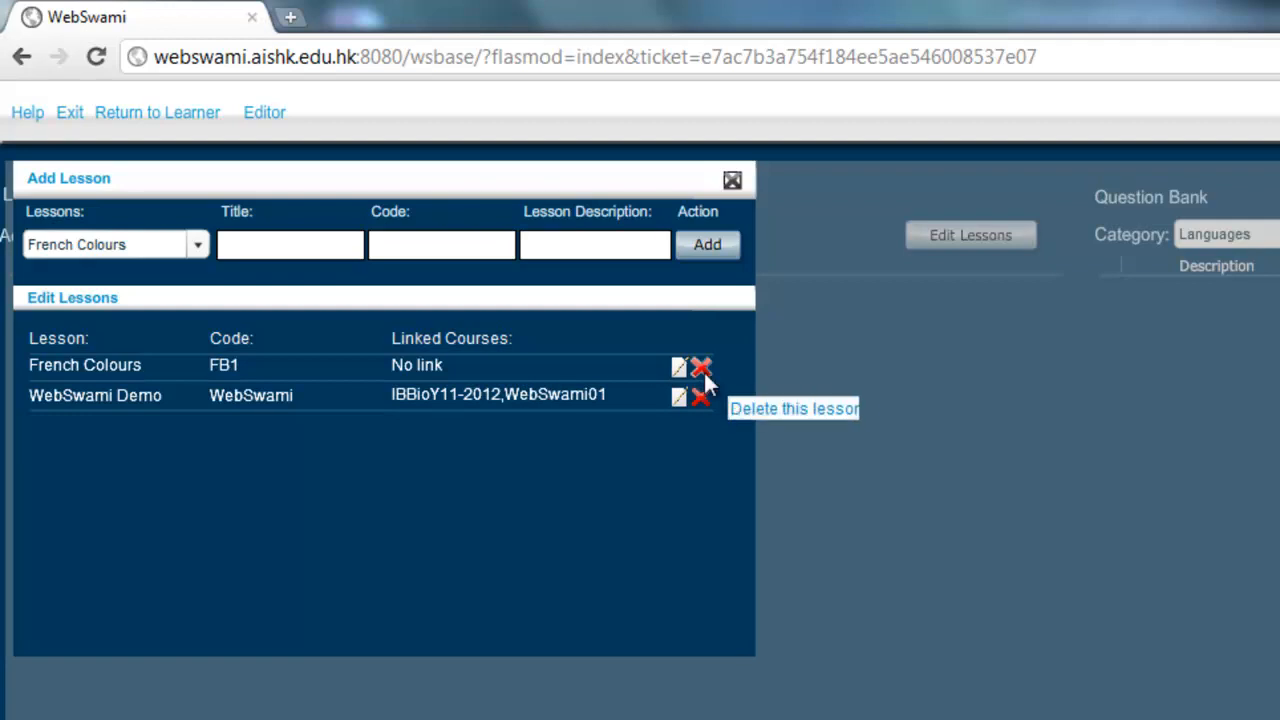
pyautogui.moveTo(704, 394)
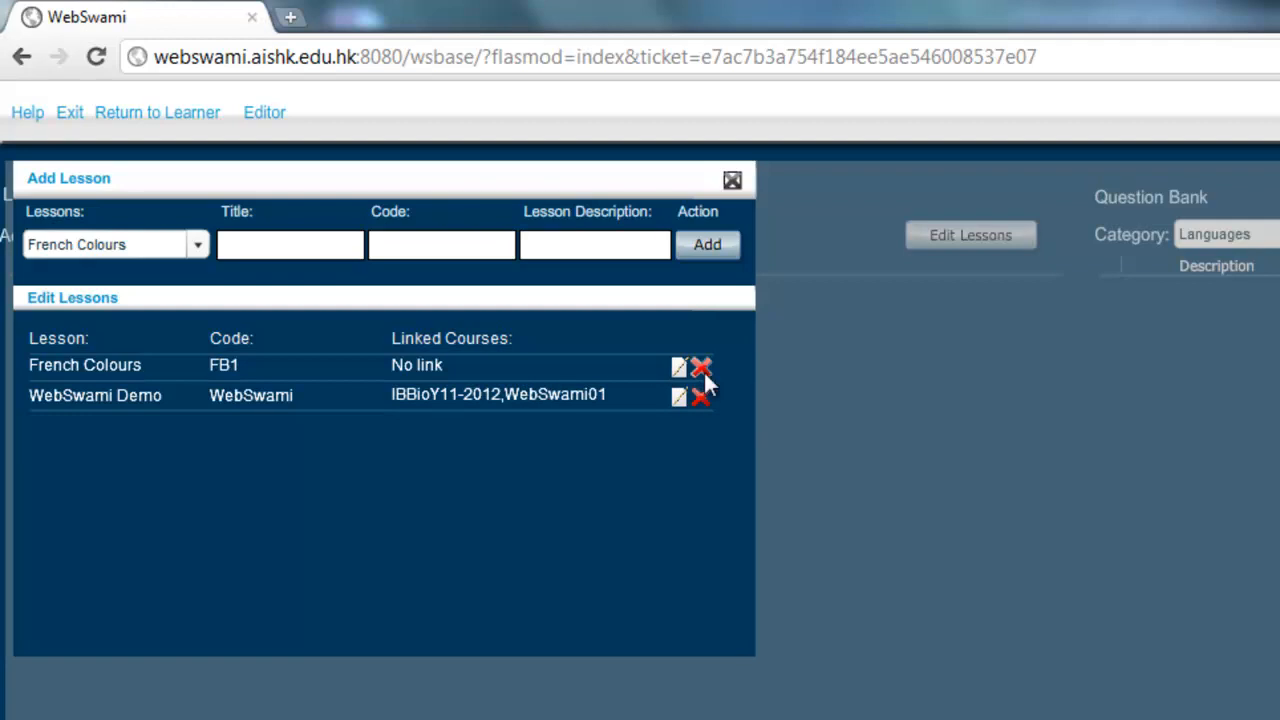
pyautogui.click(732, 180)
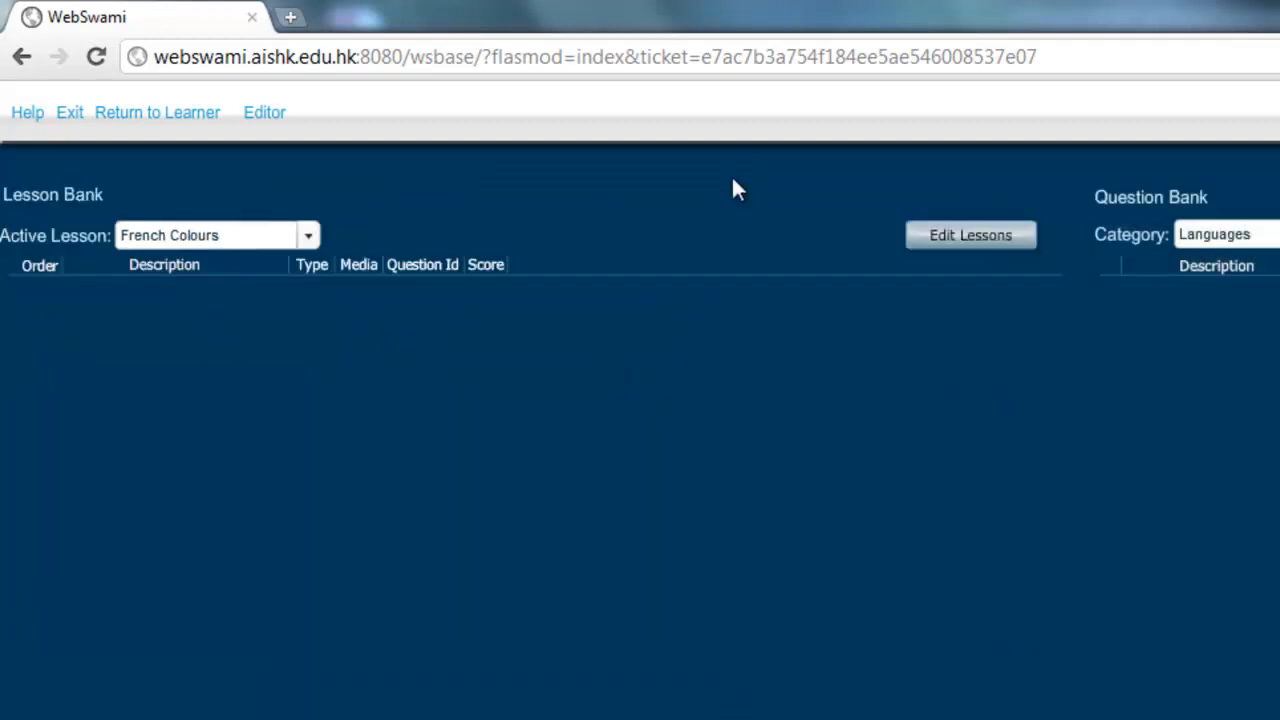
pyautogui.click(308, 234)
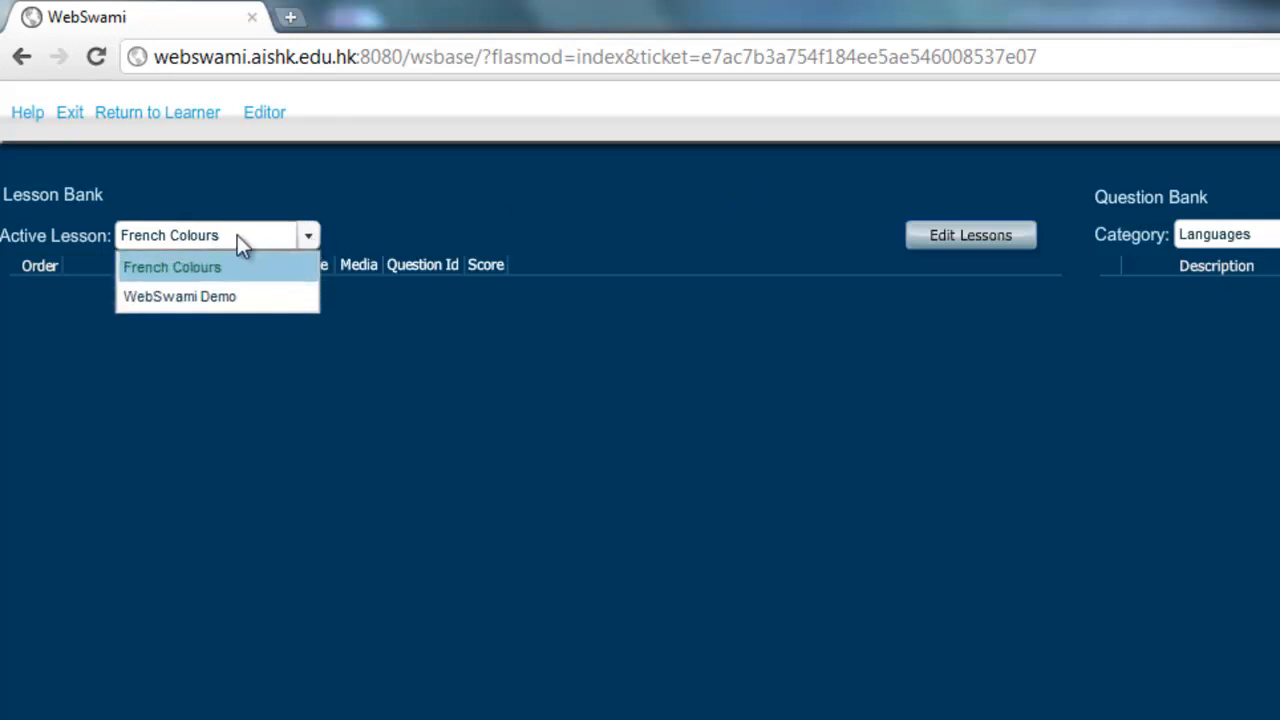
pyautogui.moveTo(220, 275)
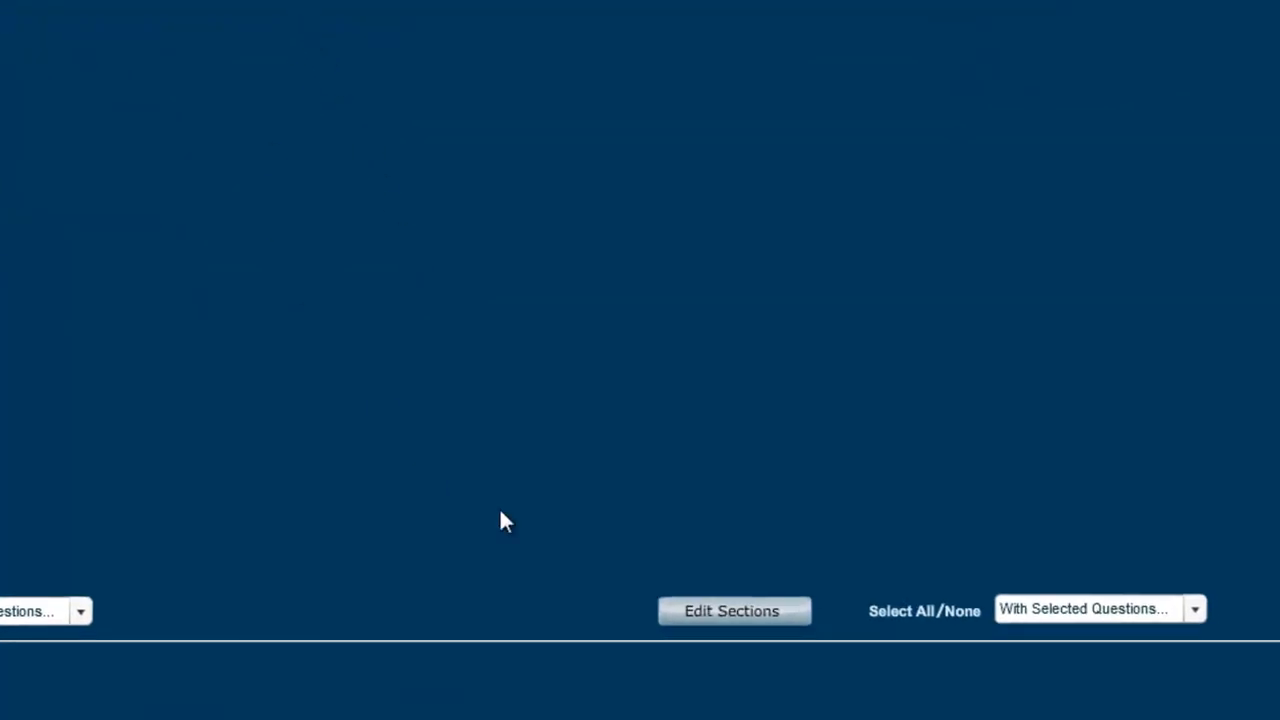
# Create a section named 'Vocabulary' in the French Colours lesson and confirm it.
pyautogui.click(731, 611)
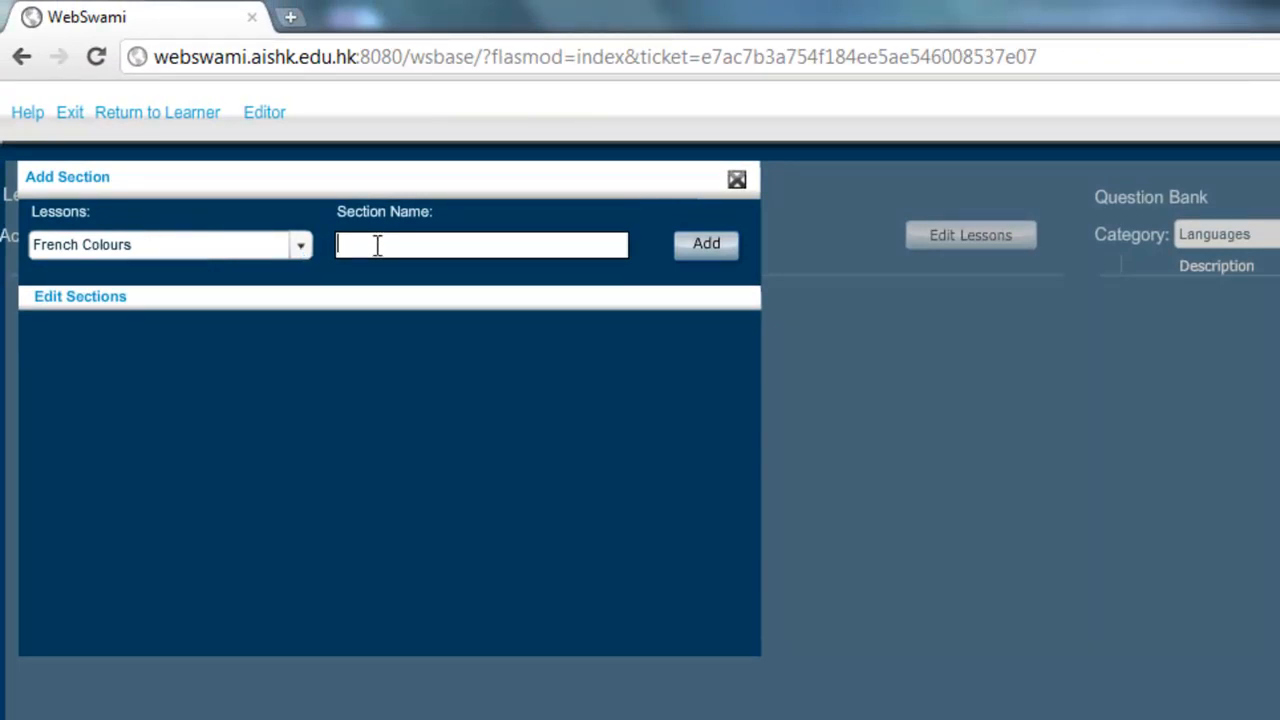
pyautogui.write('Vo')
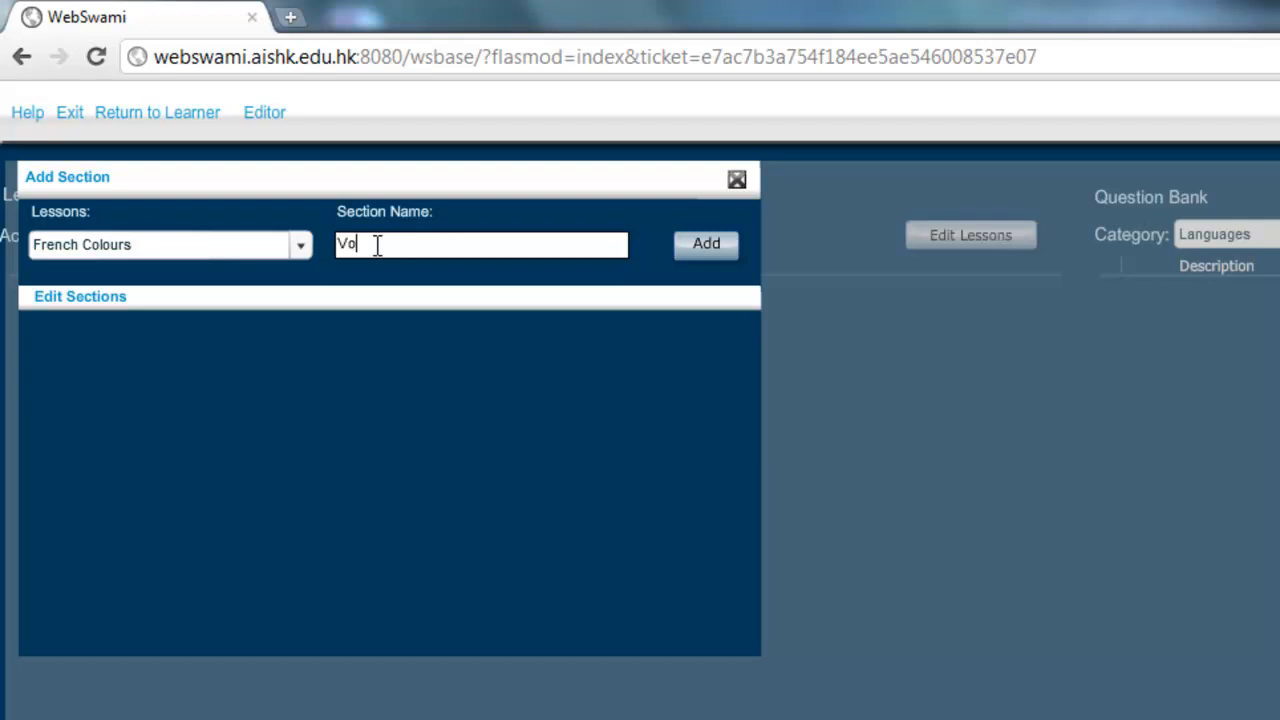
pyautogui.write('cabulary')
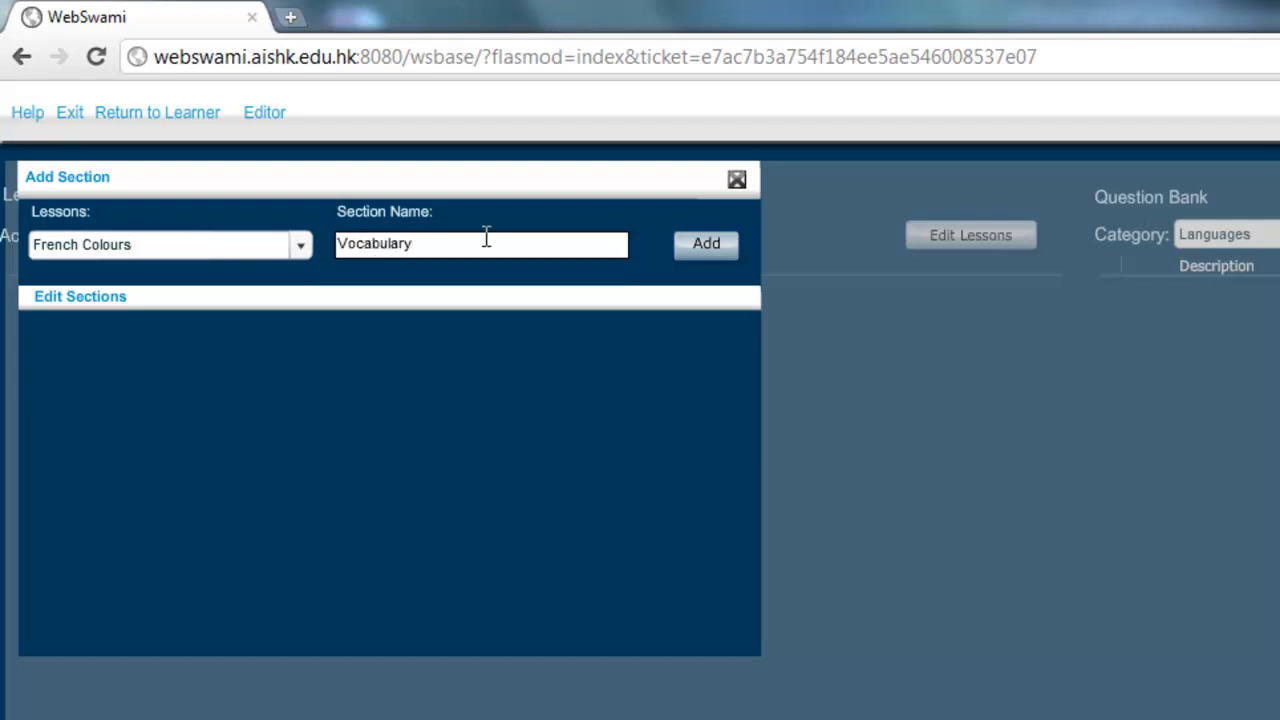
pyautogui.click(706, 243)
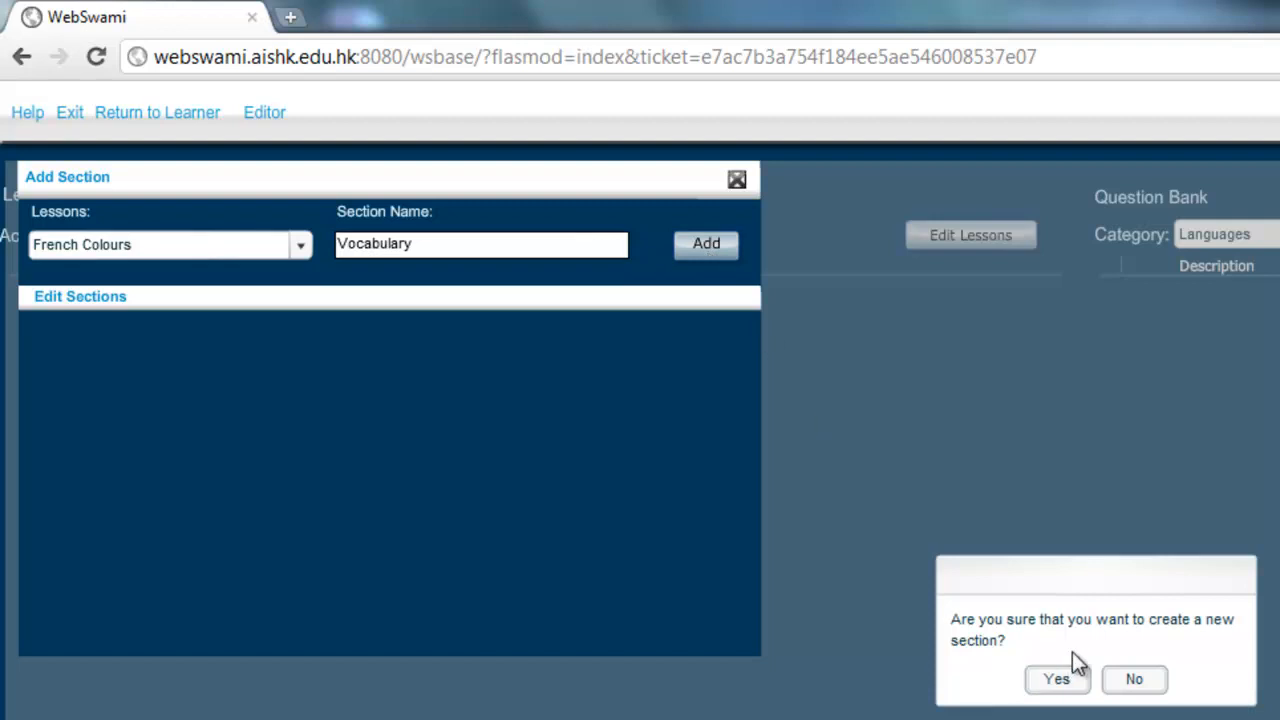
pyautogui.click(1057, 679)
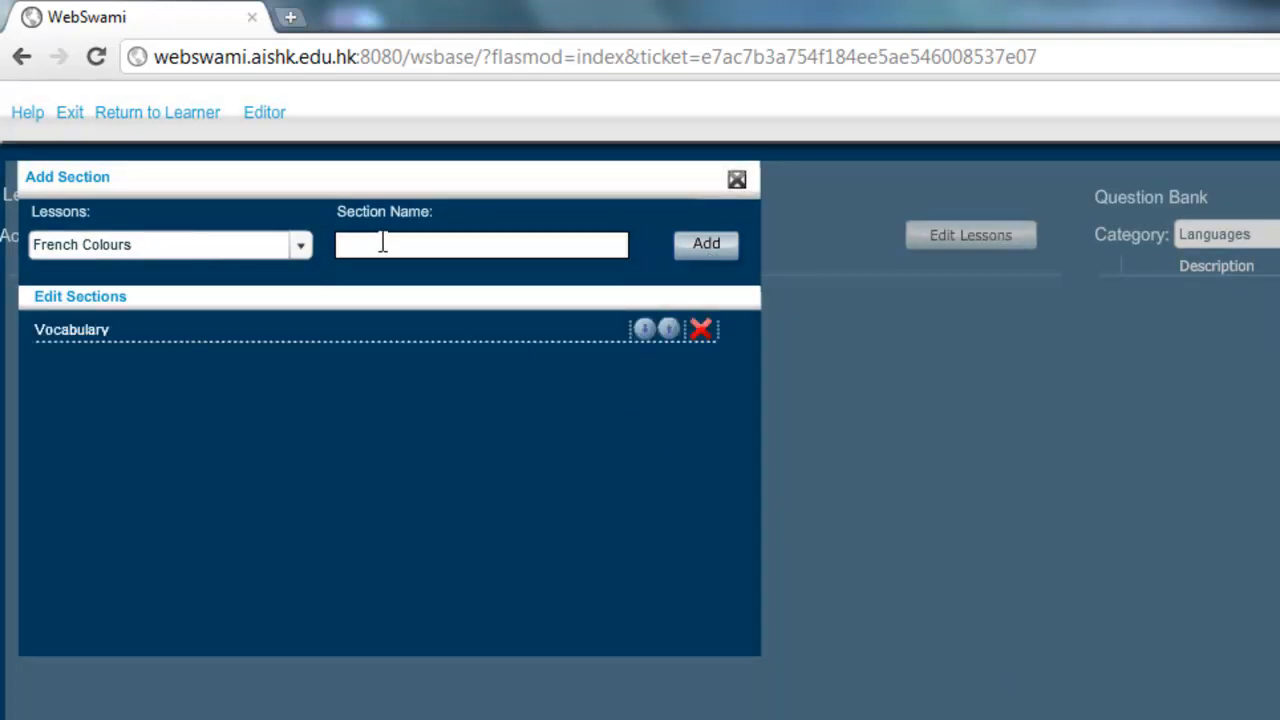
# Add and confirm a 'Sentences' section, then close the Add Section dialog.
pyautogui.write('S')
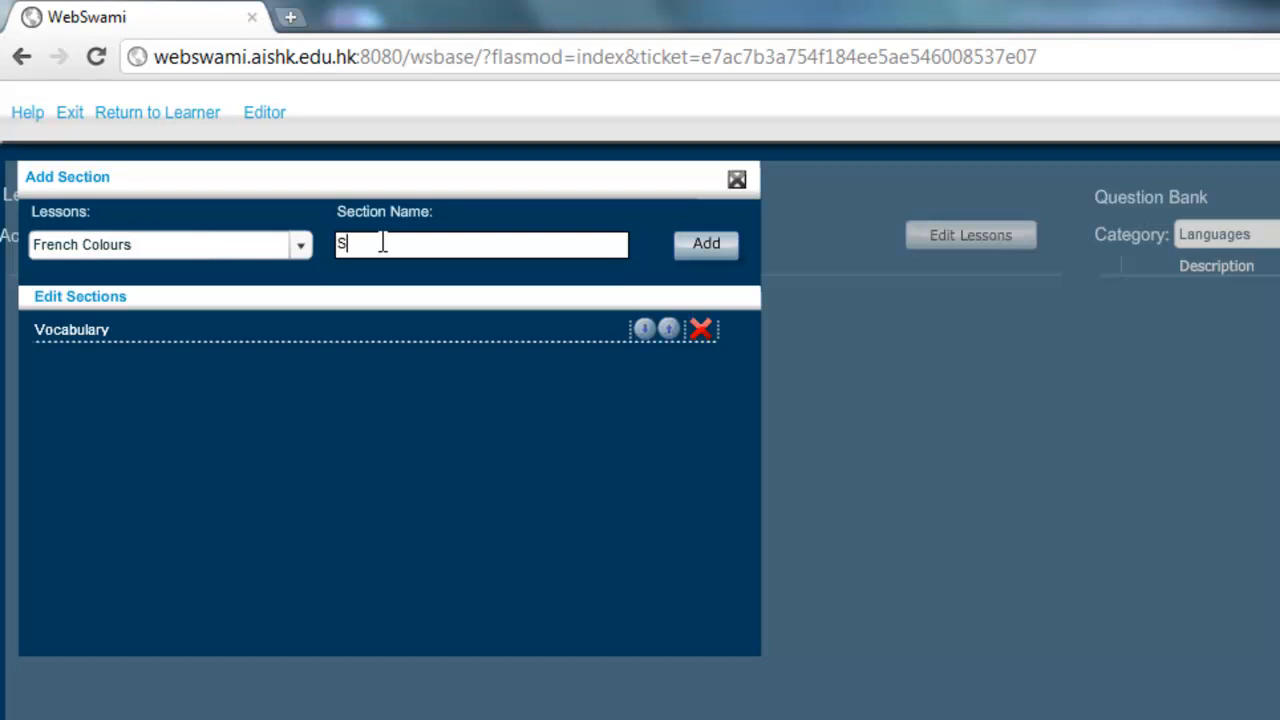
pyautogui.write('entence')
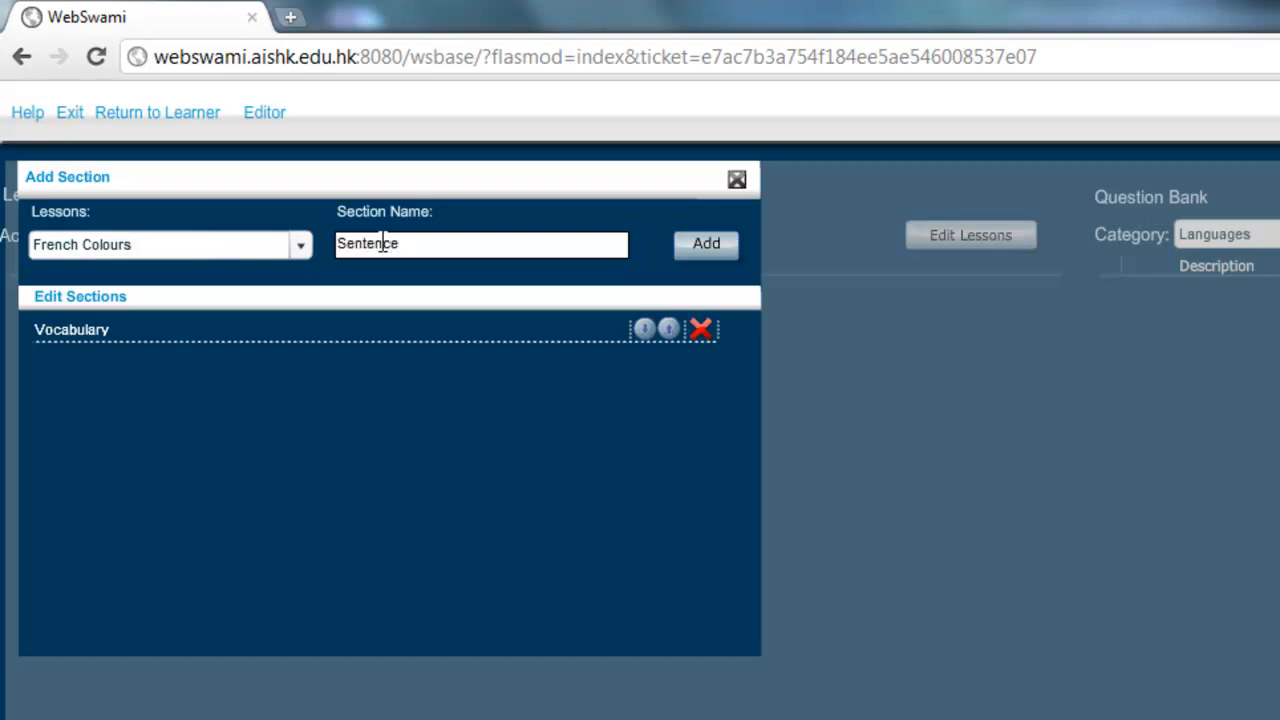
pyautogui.write('s')
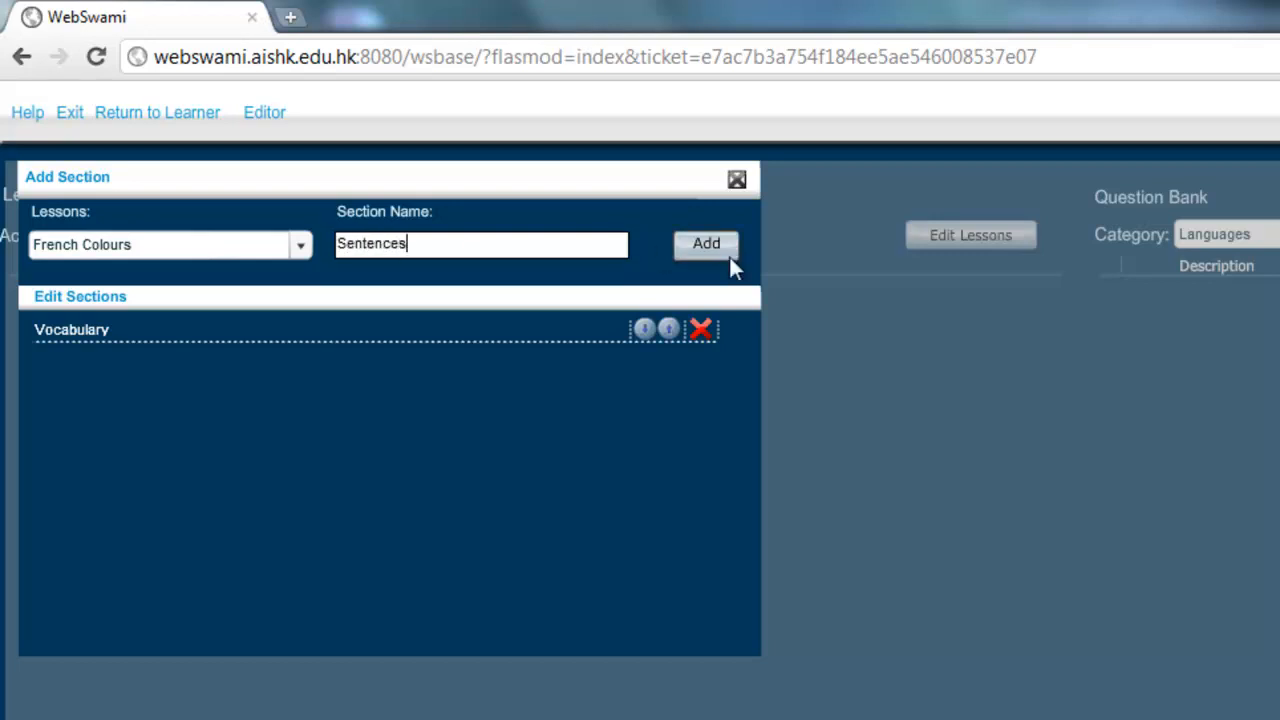
pyautogui.click(706, 243)
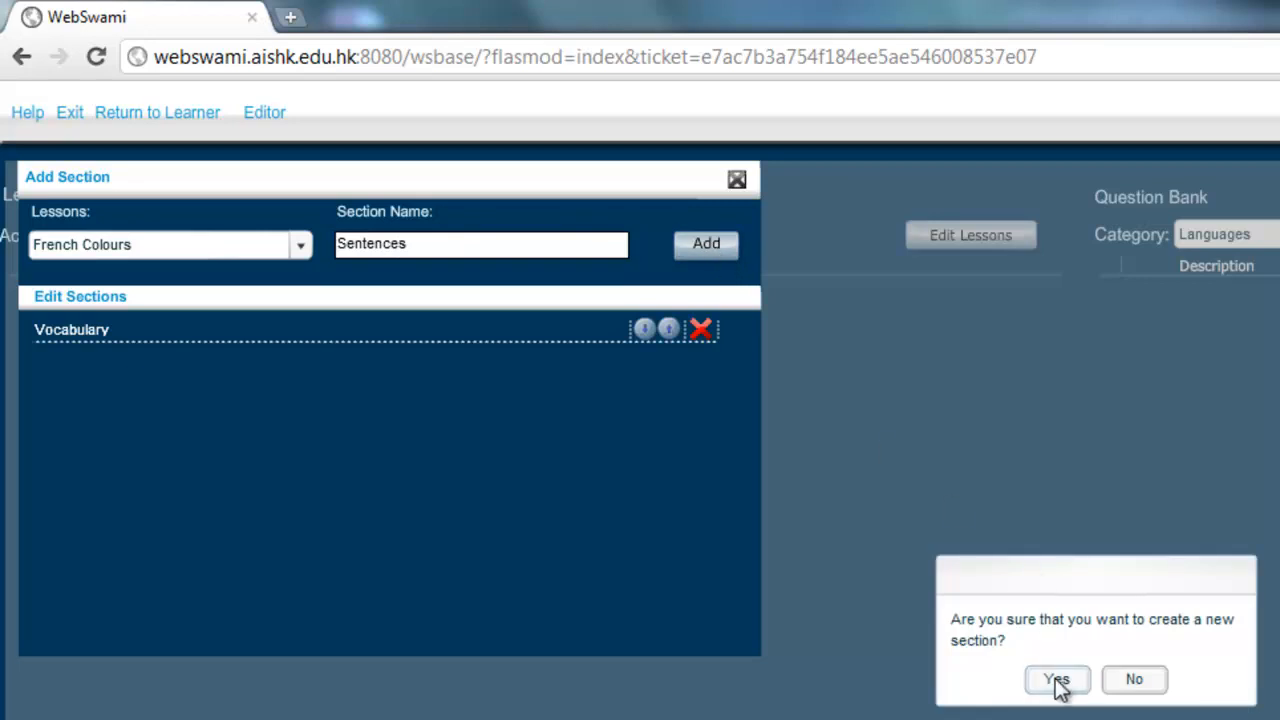
pyautogui.click(1056, 679)
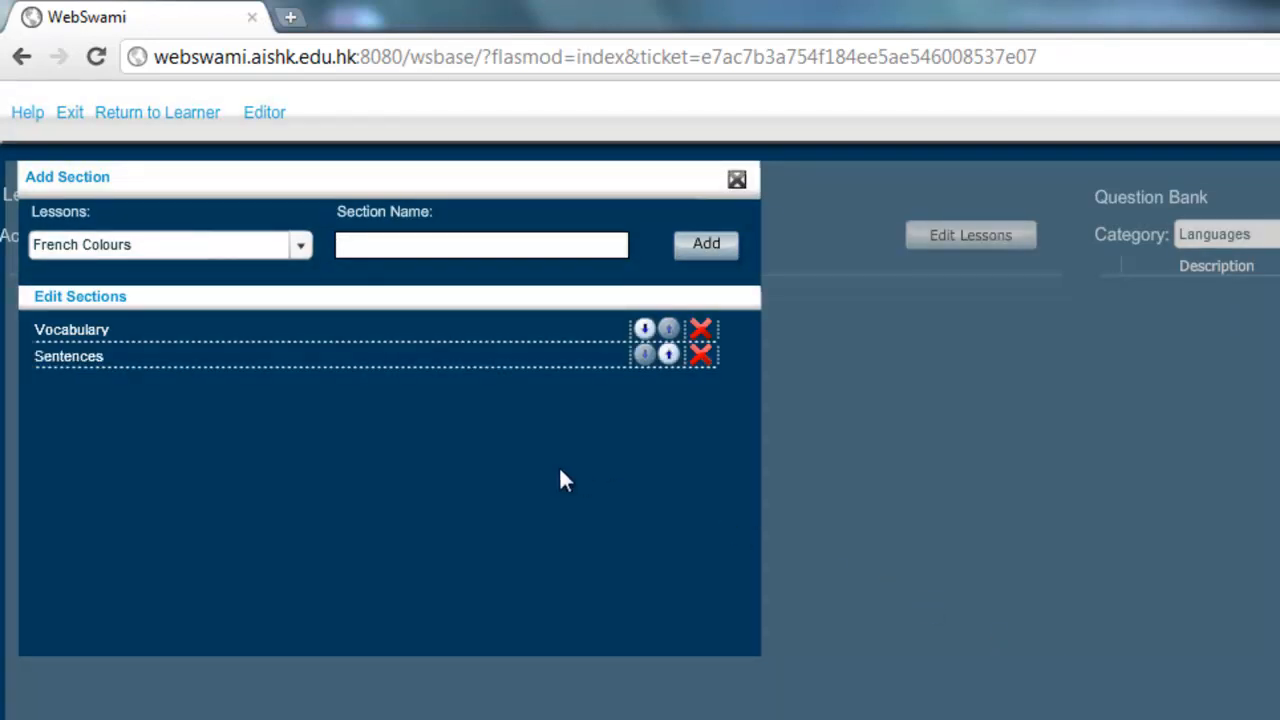
pyautogui.click(738, 179)
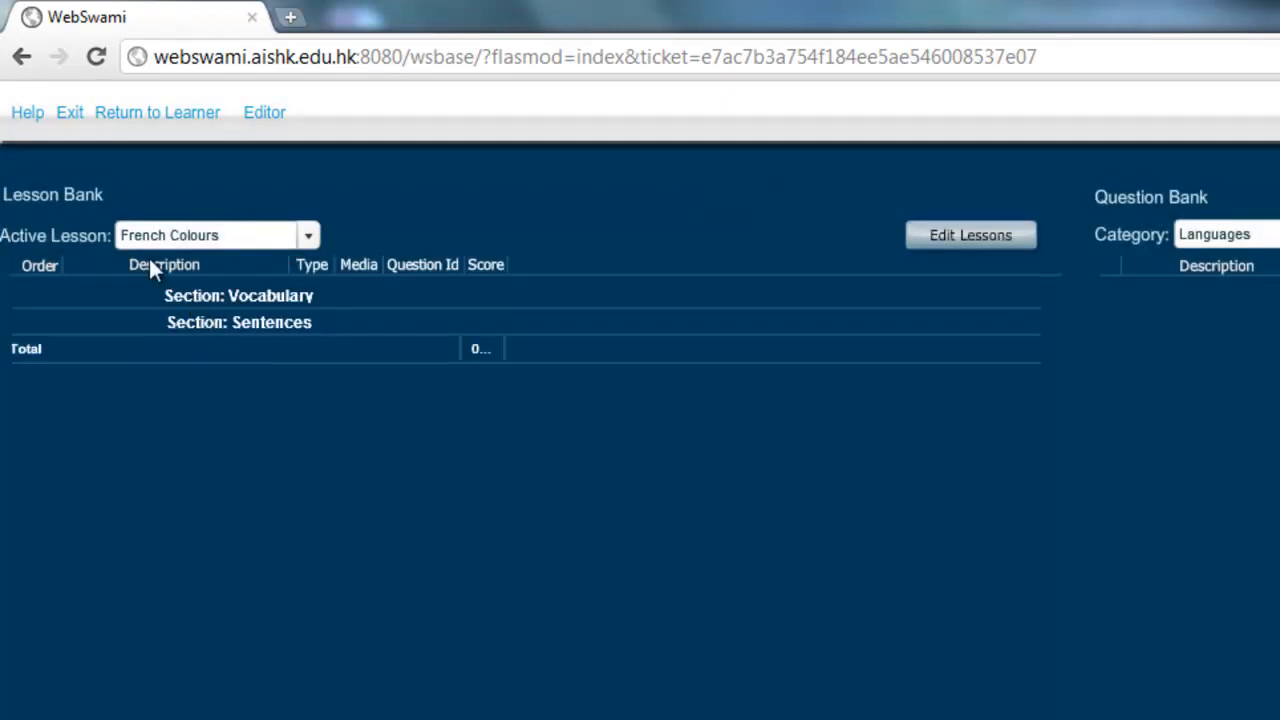
pyautogui.moveTo(252, 318)
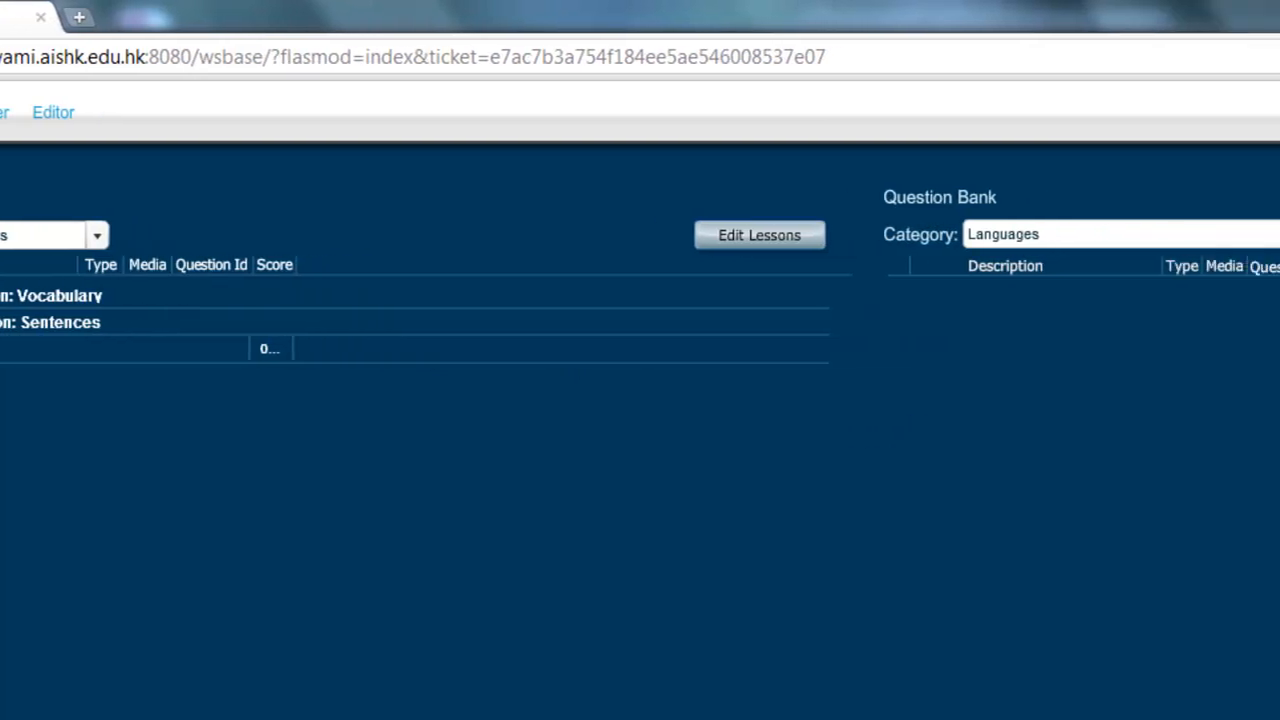
# Filter the question bank to Languages > French > Vocab > Basic > Colours.
pyautogui.click(1140, 234)
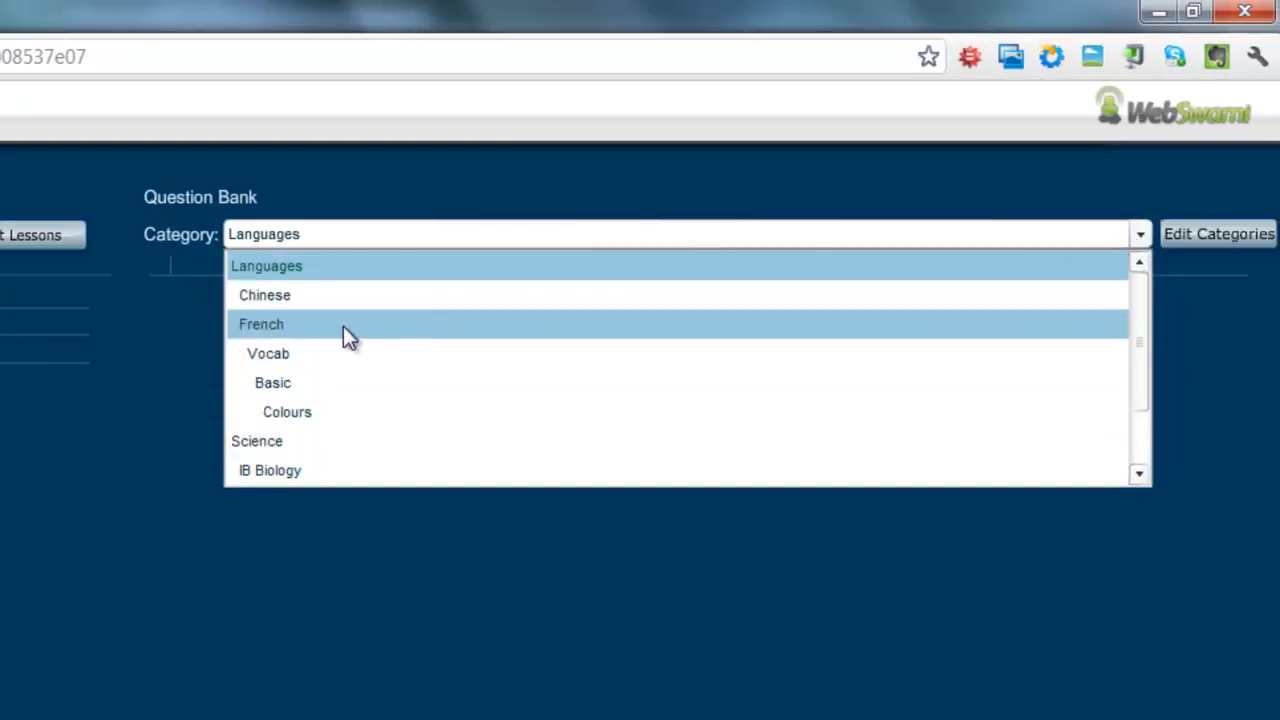
pyautogui.moveTo(287, 412)
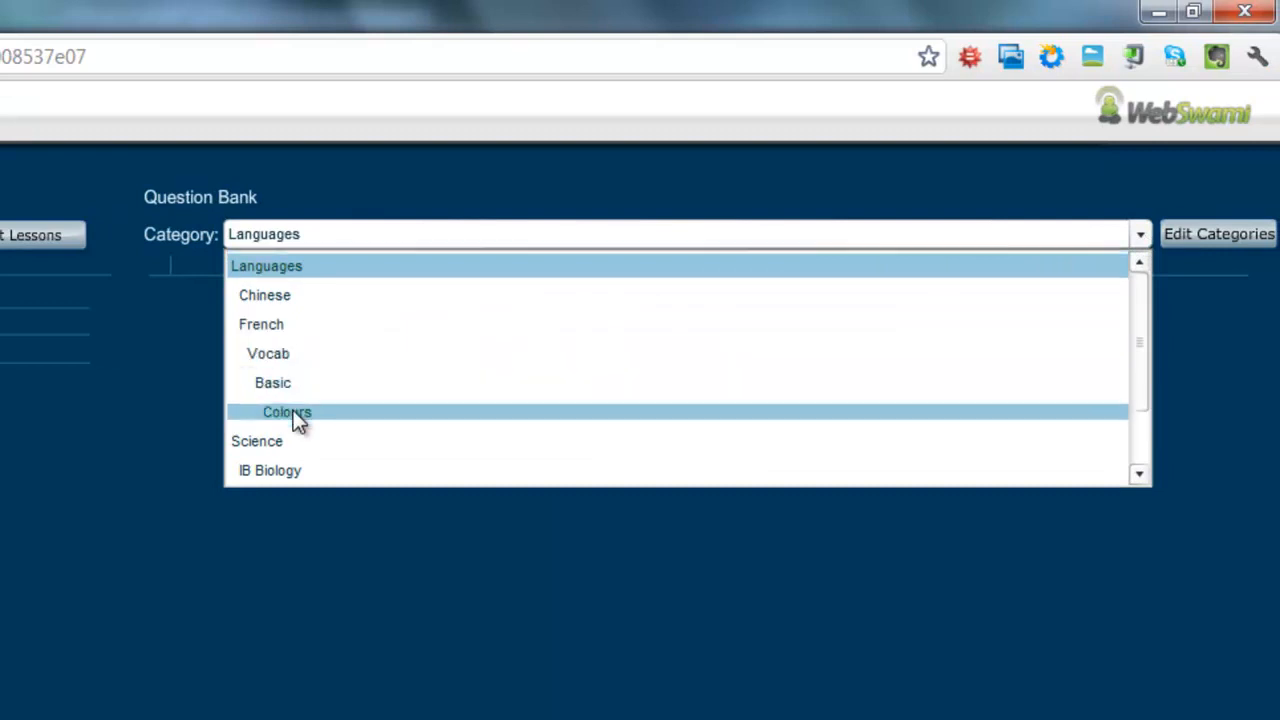
pyautogui.click(287, 412)
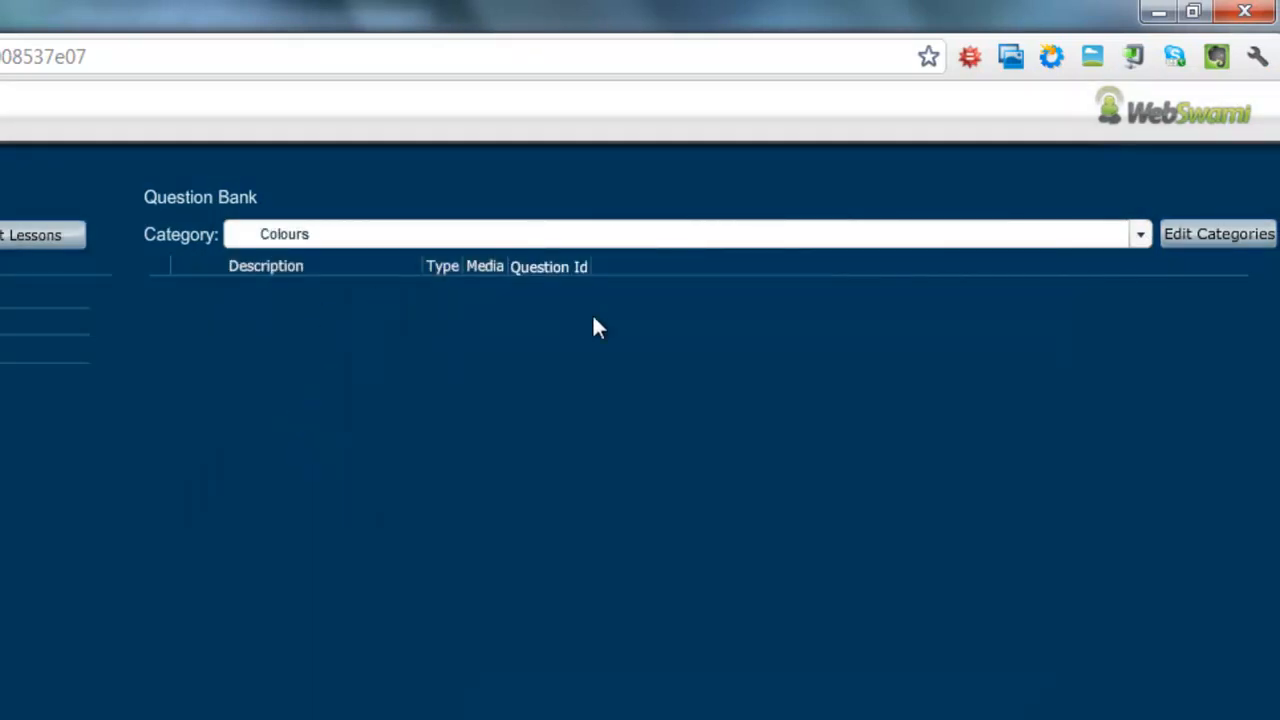